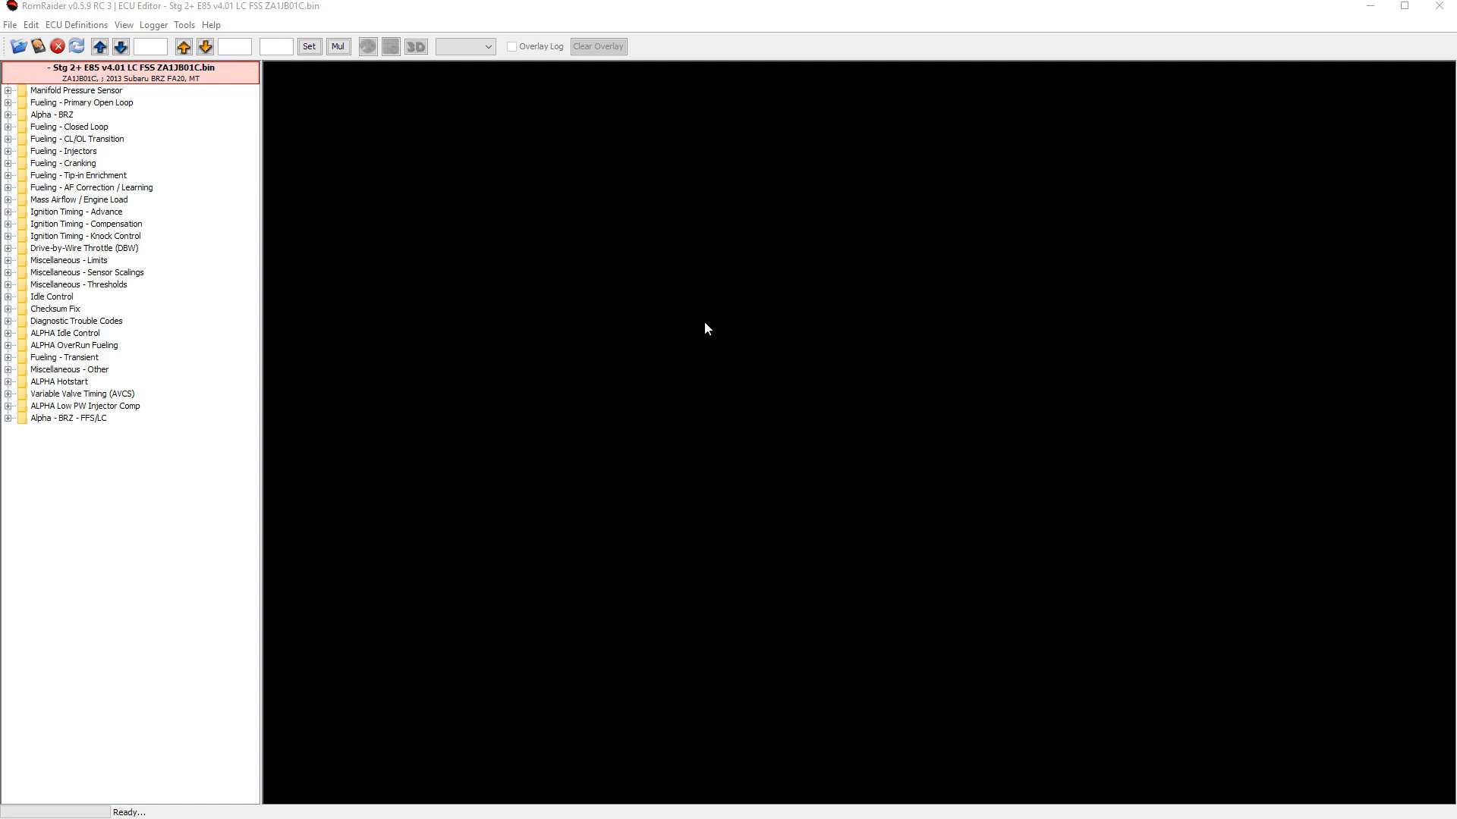
mouse_move(346, 283)
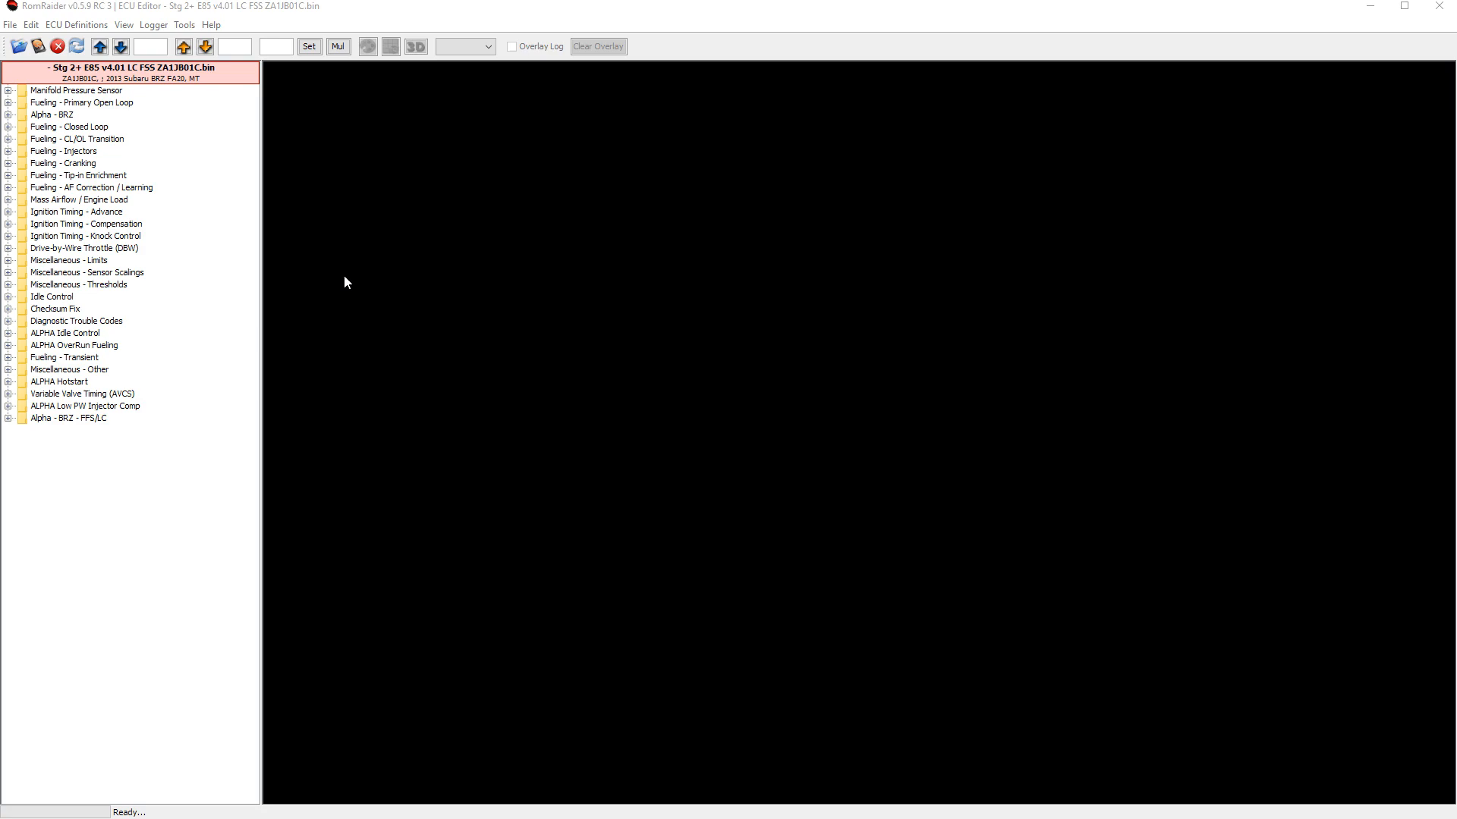
Step: Expand Alpha - BRZ, open Fuel Multiplier Display Offset, and select the 0.0 MPa cell
click(9, 114)
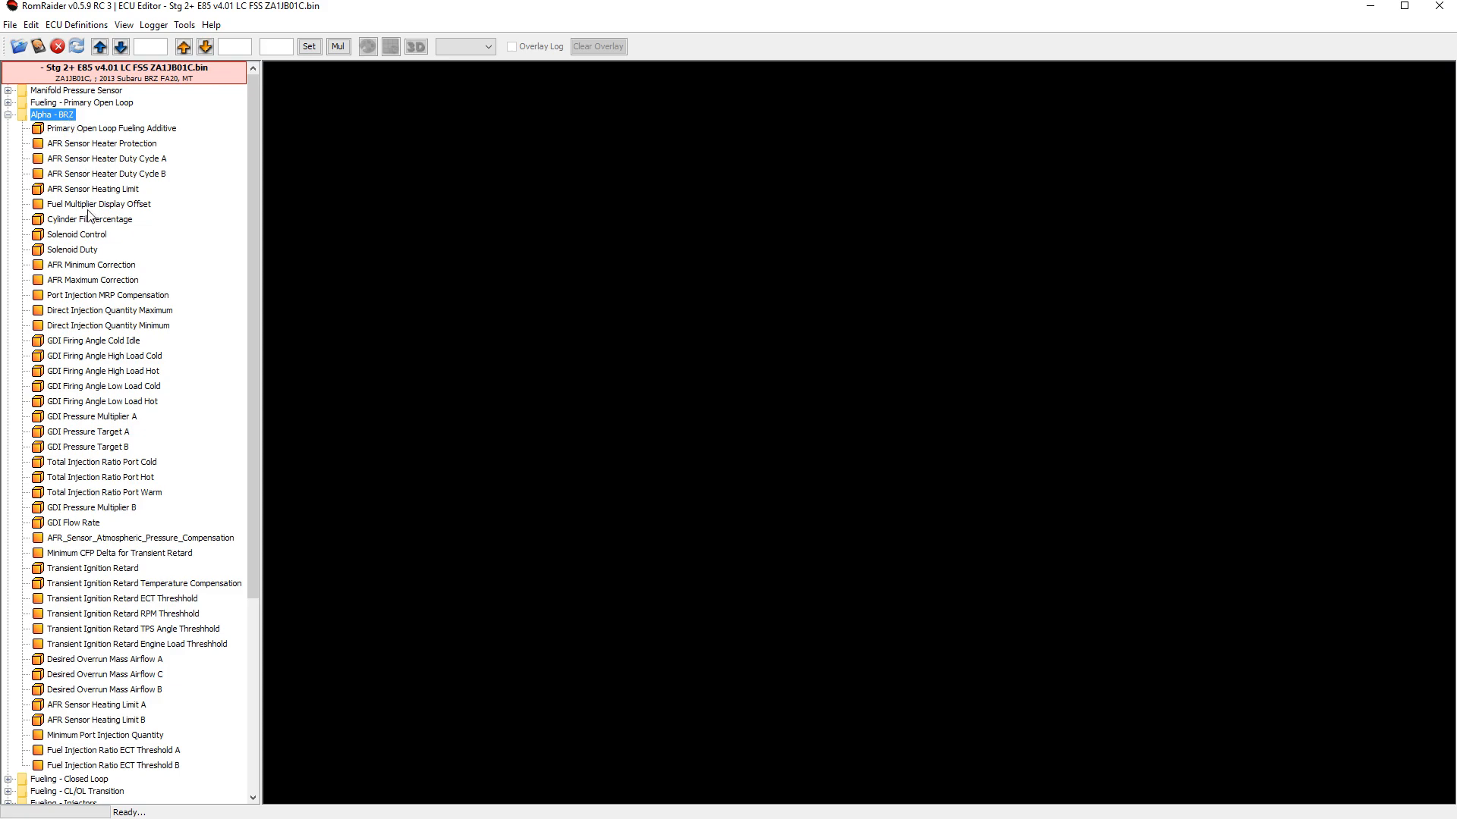
mouse_move(91, 214)
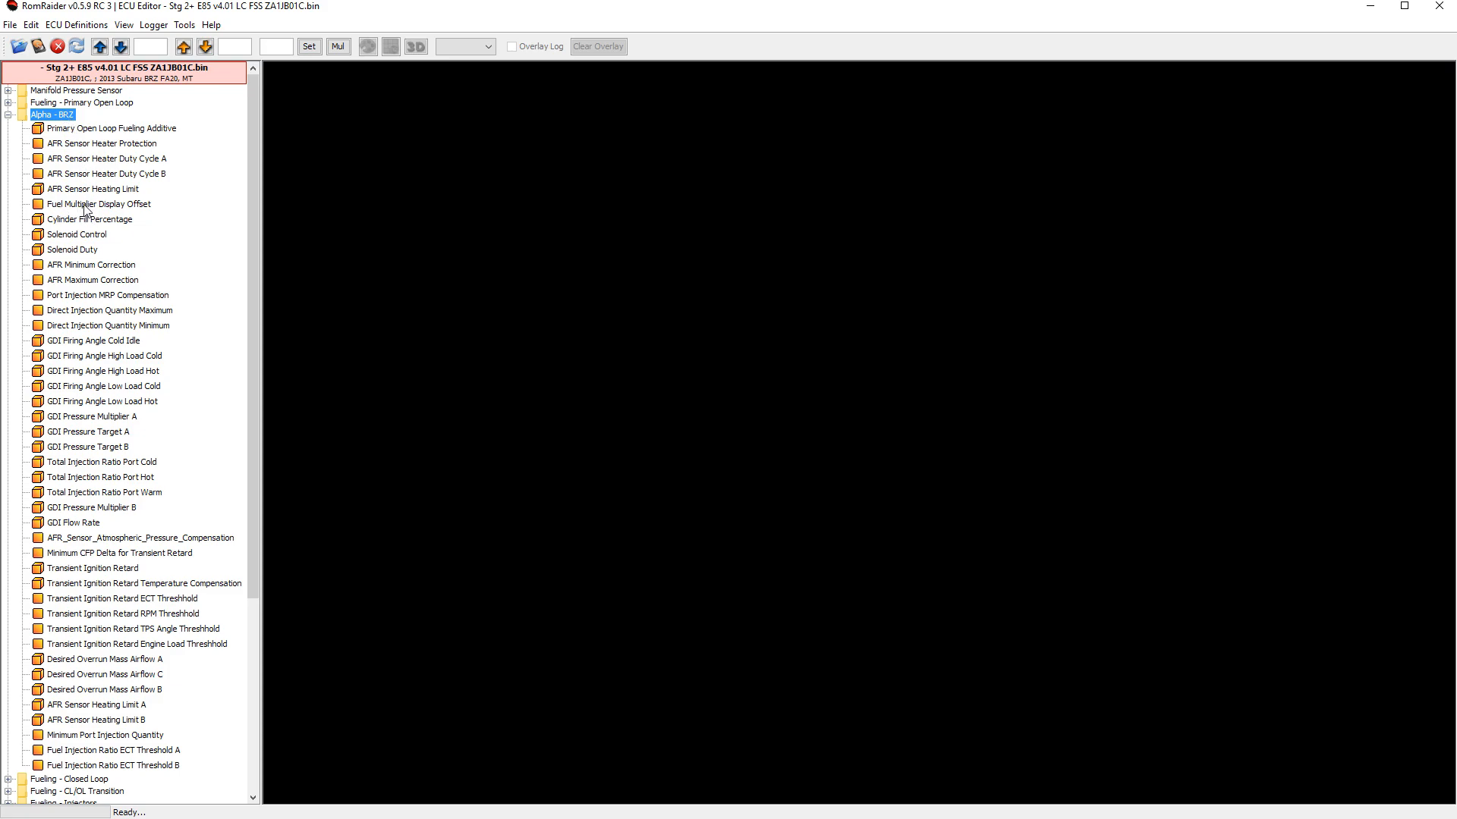
double_click(92, 204)
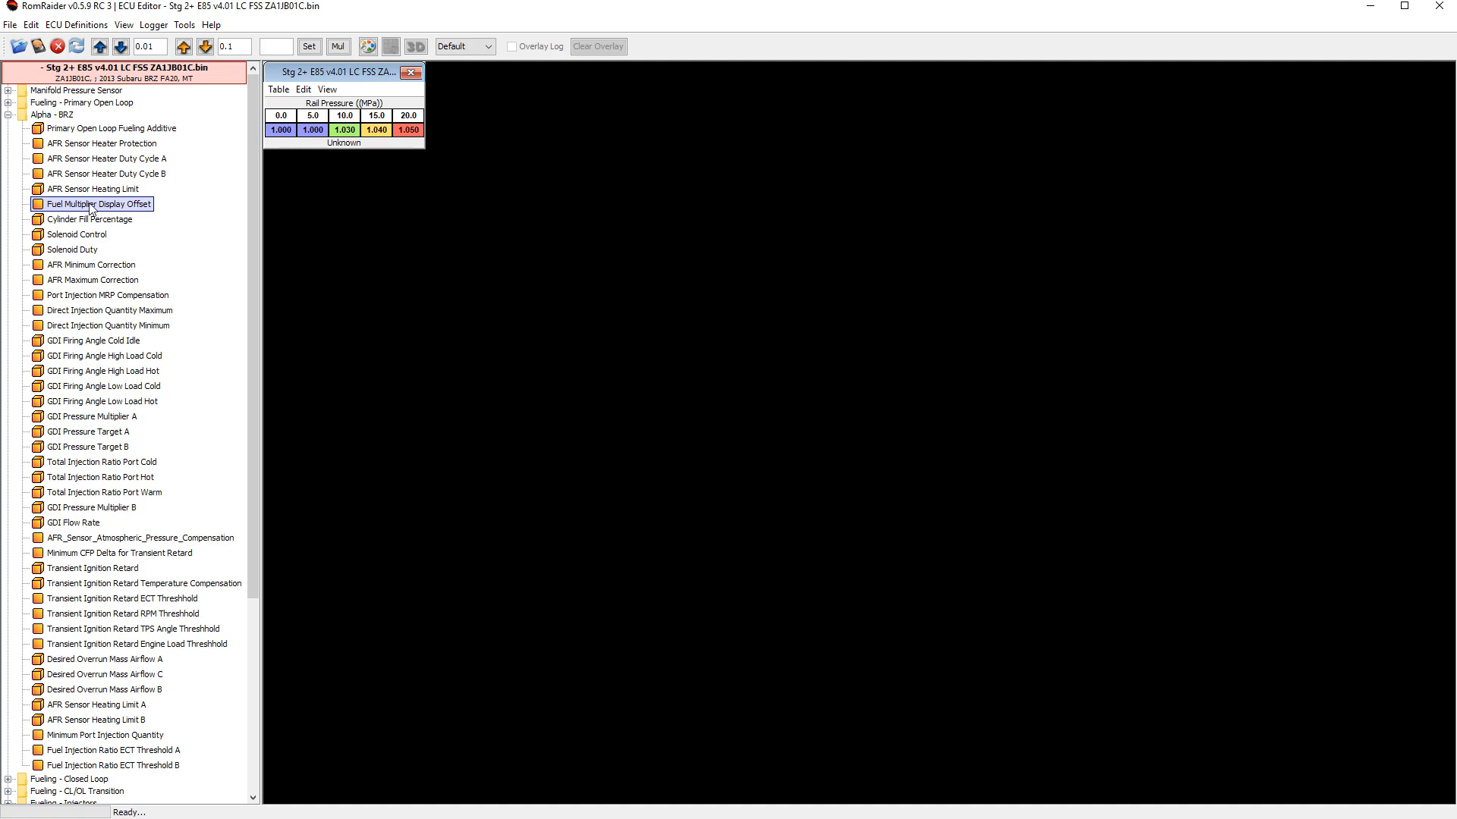
mouse_move(106, 207)
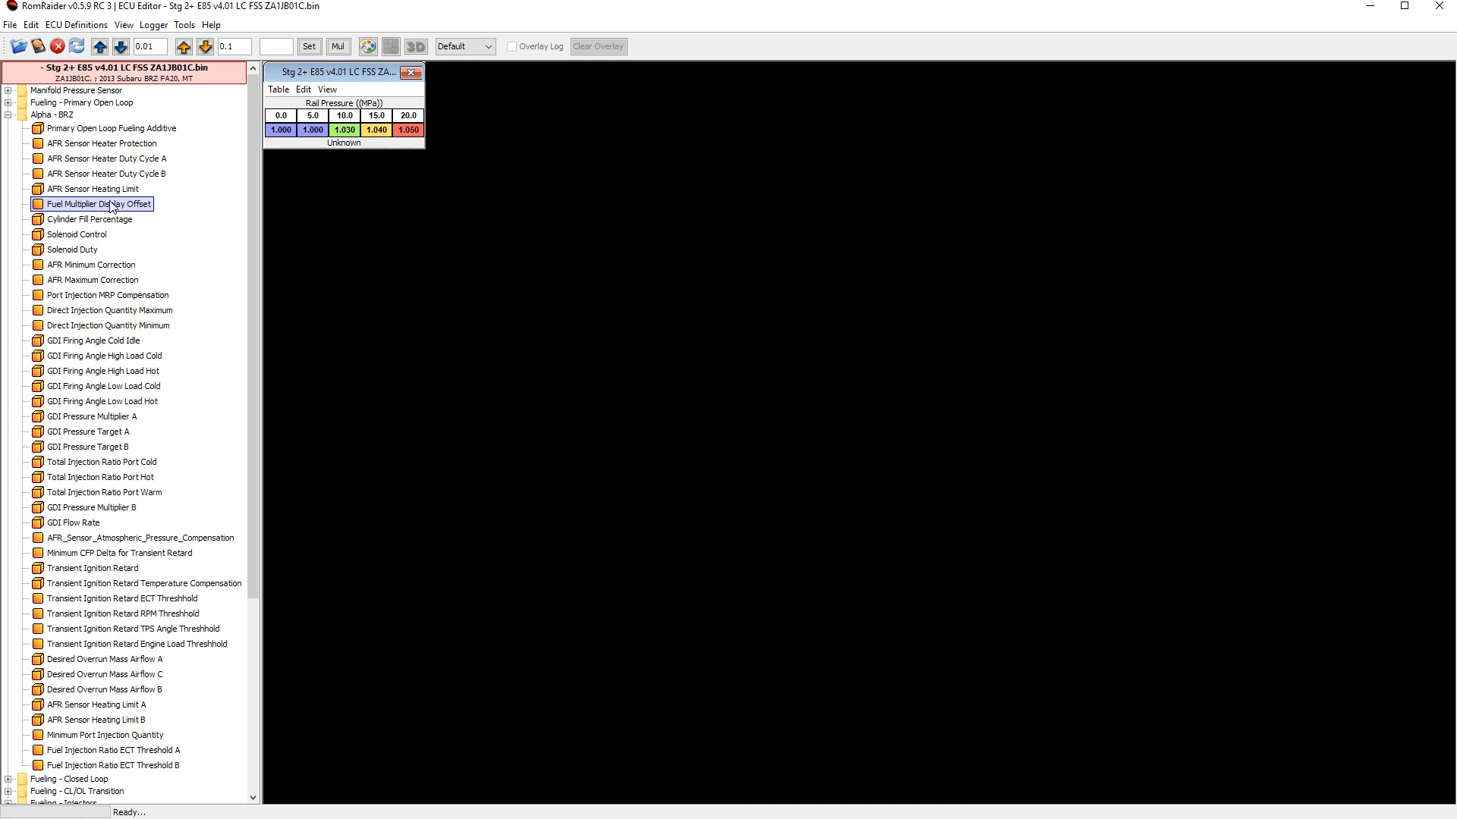
click(280, 129)
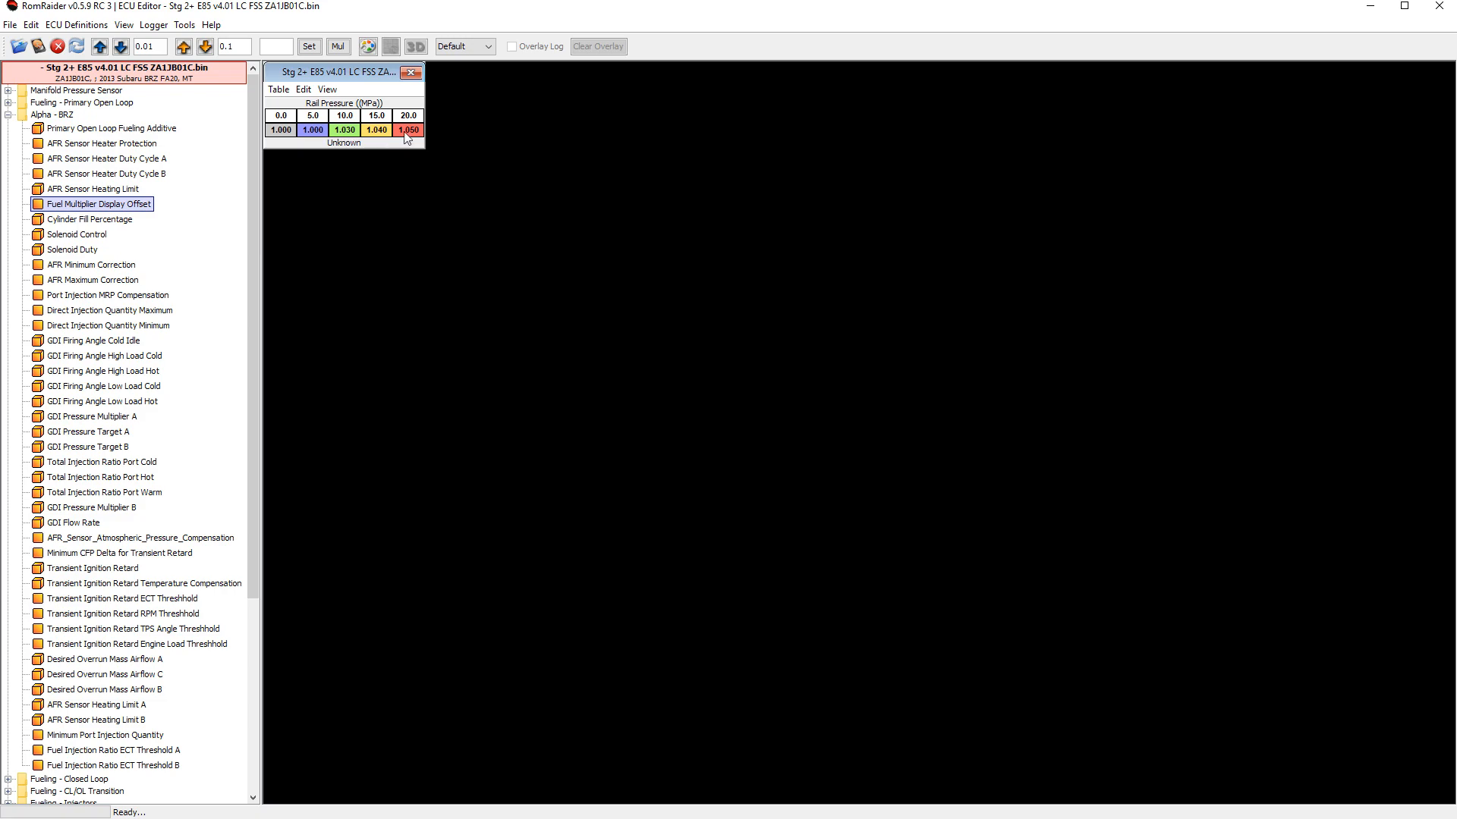
mouse_move(334, 47)
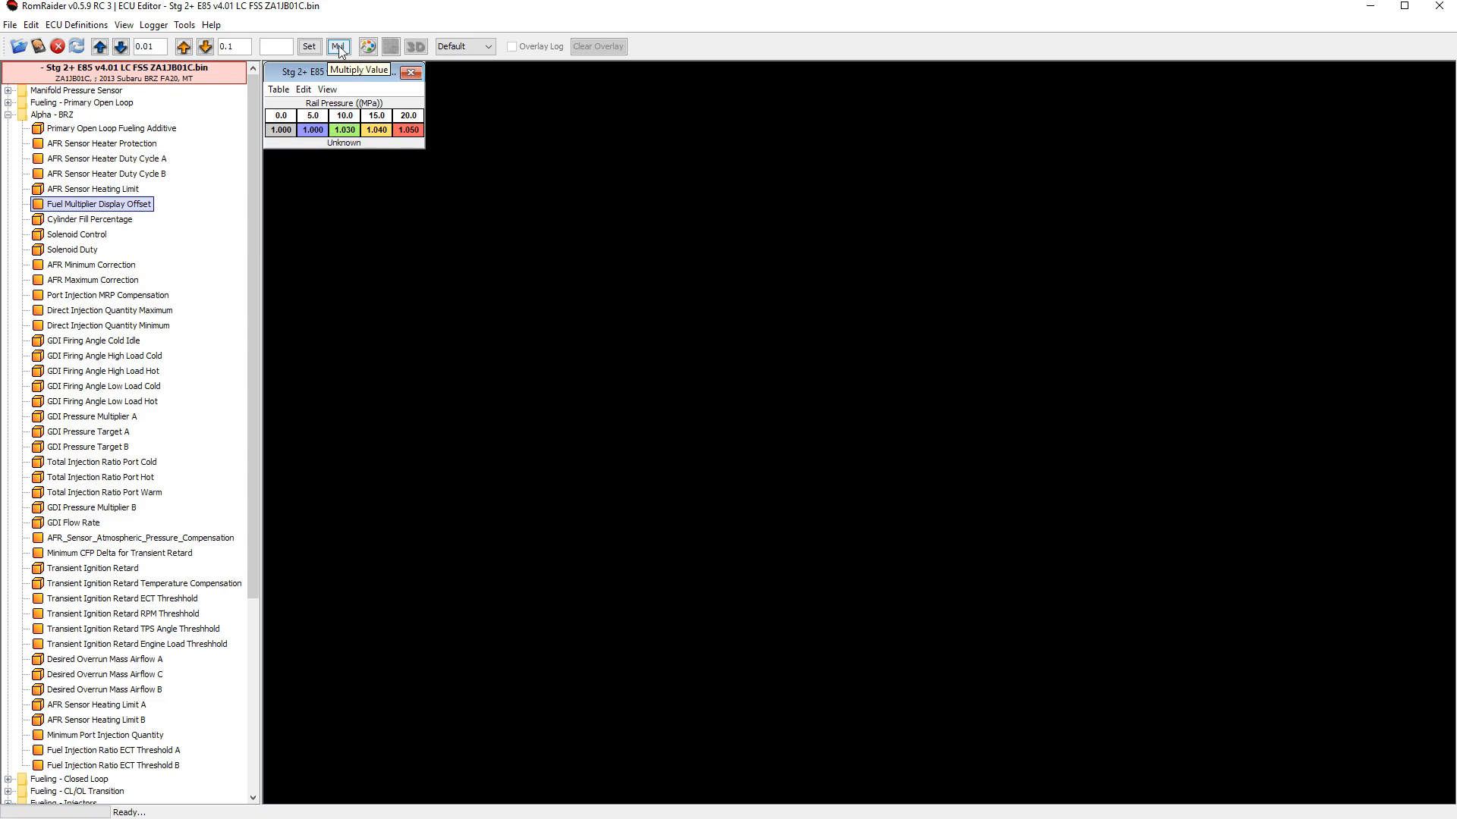
Step: Set the 0, 5, 10 and 15 MPa multipliers to 1.300, 1.300, 1.339 and 1.352
text(1.3)
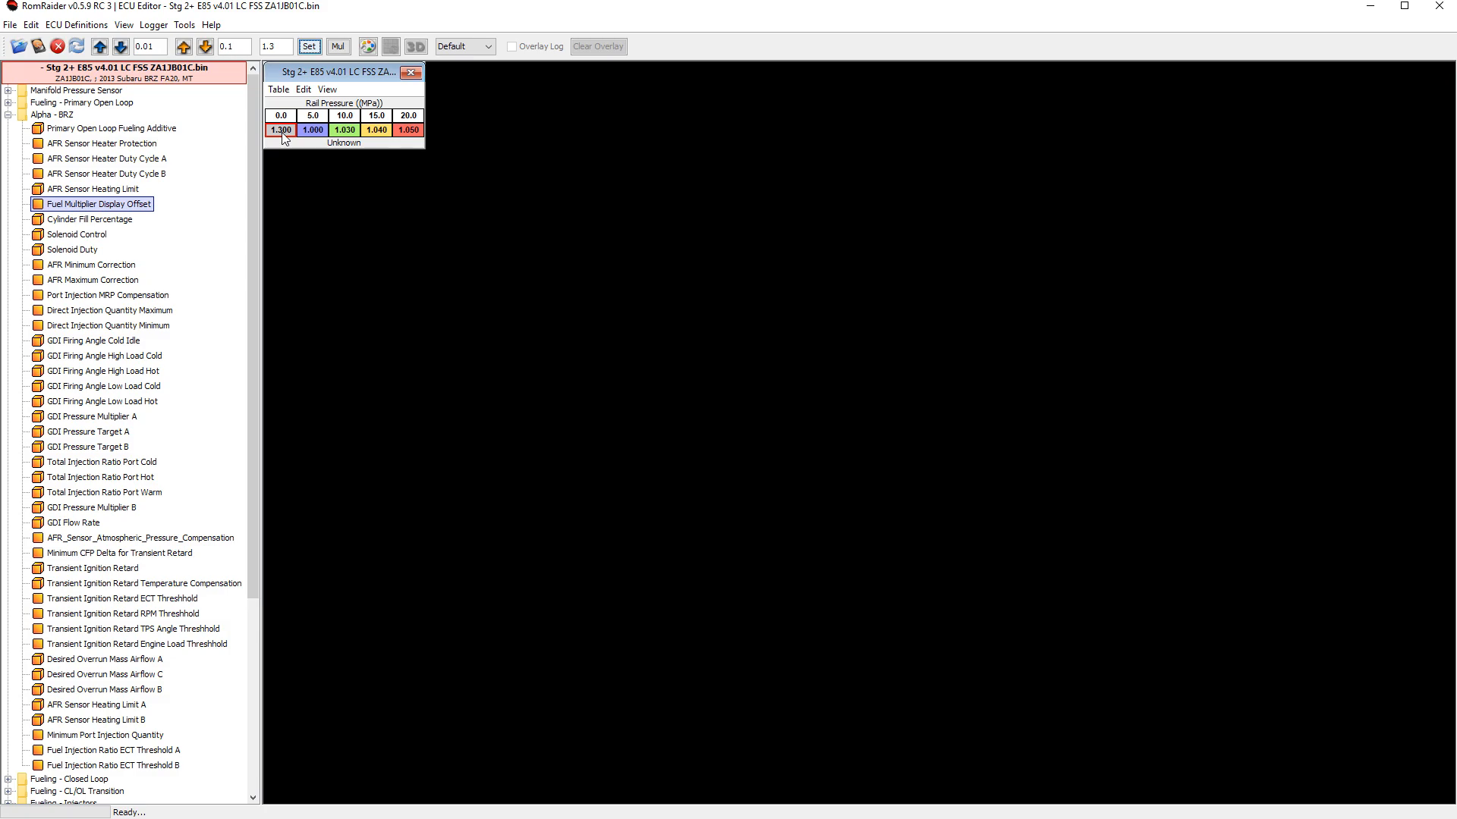
click(281, 130)
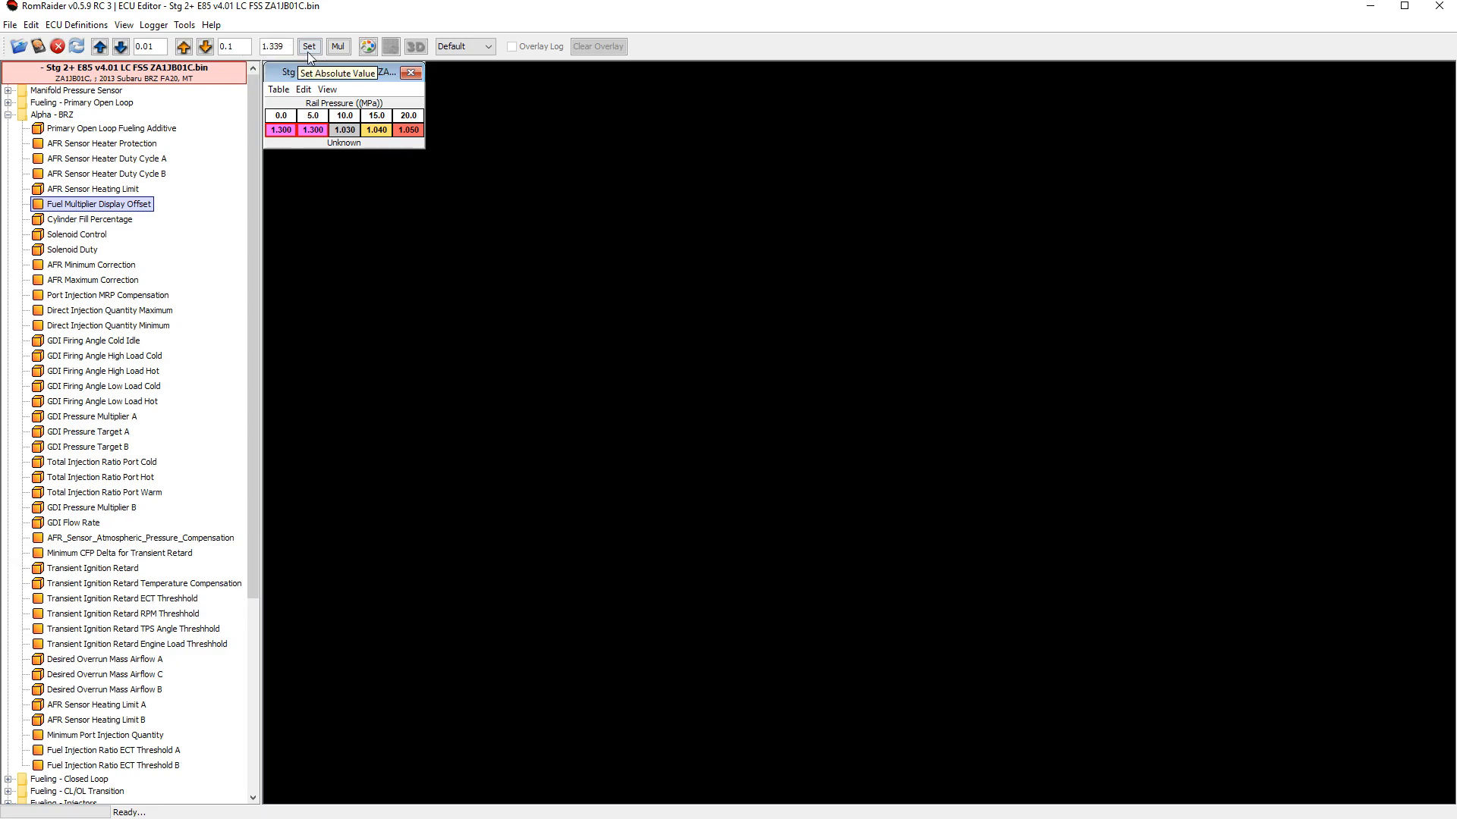
click(311, 46)
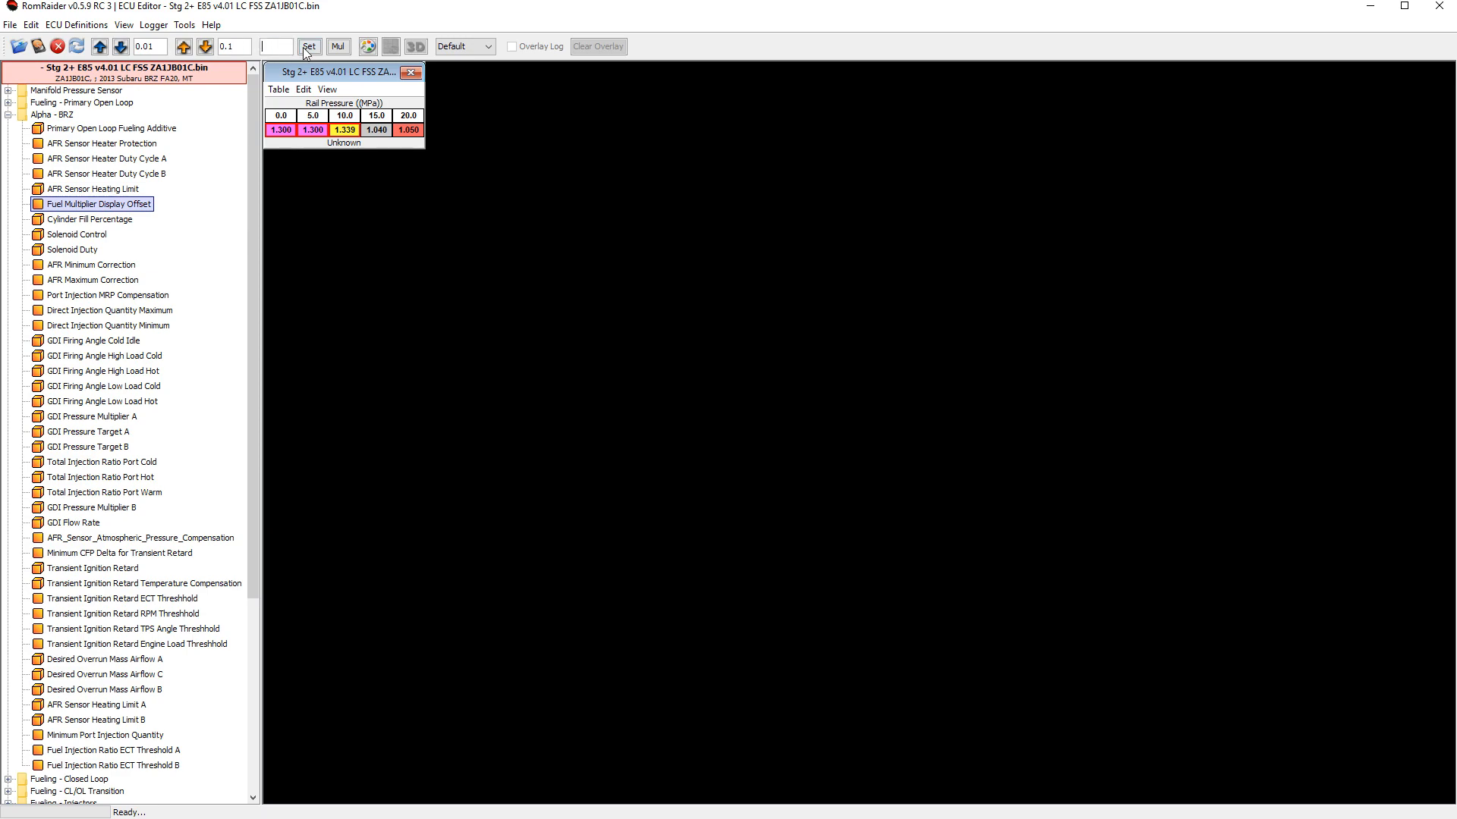
text(1.352)
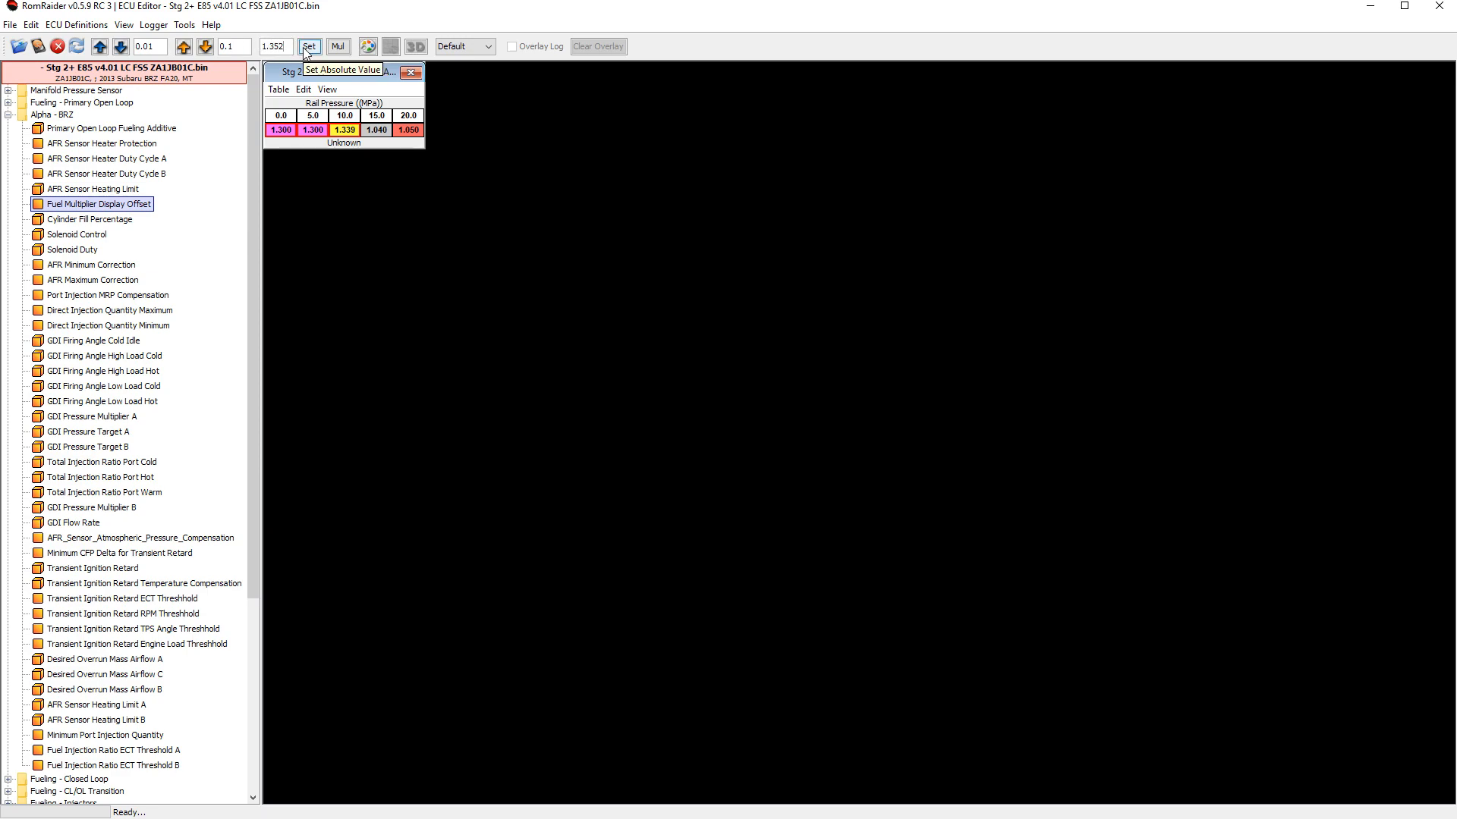
click(306, 47)
text(1.365)
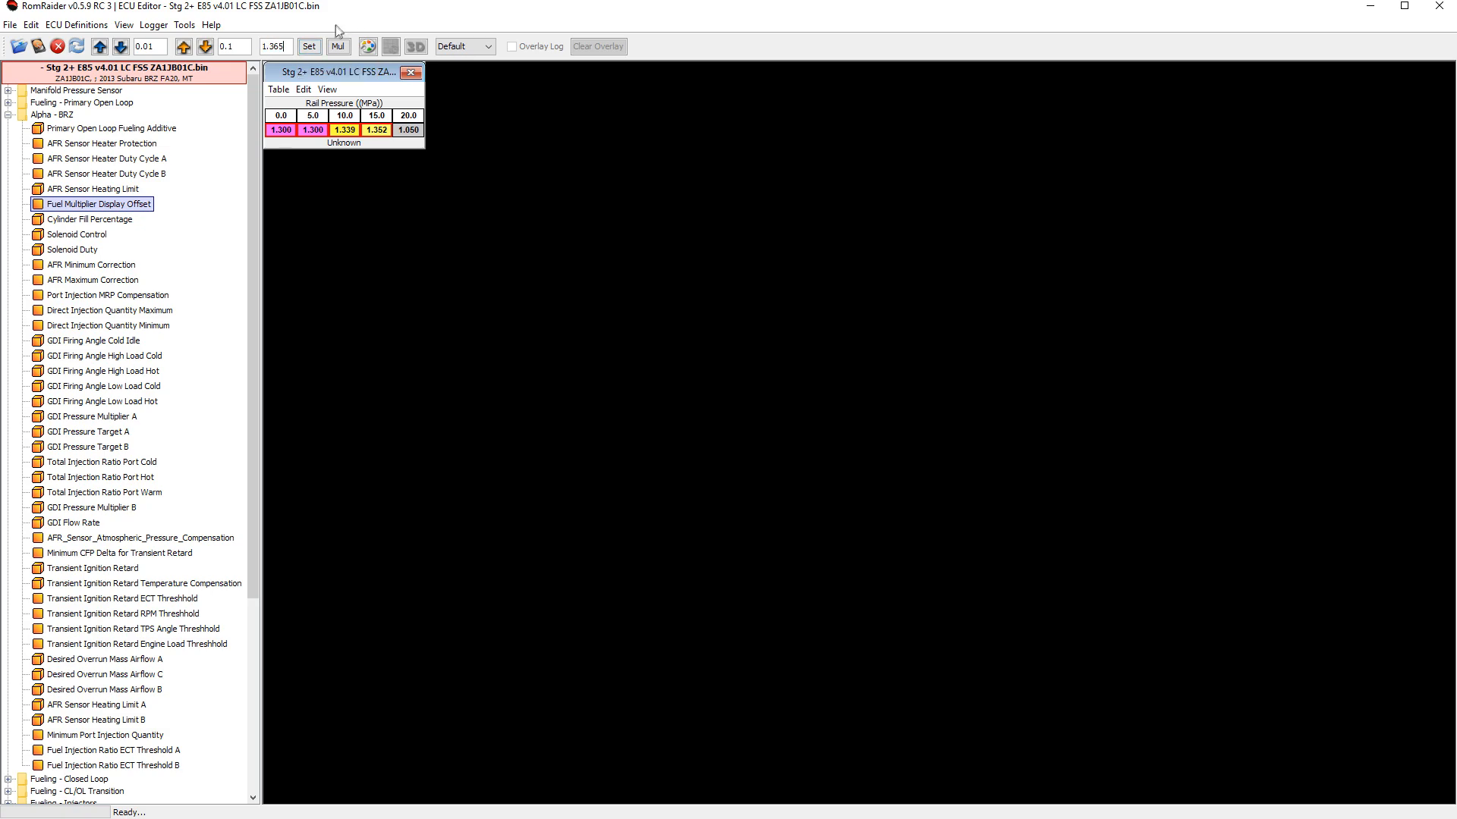
Step: Set the 20.0 MPa multiplier to 1.365, recentre the table window, and open the File menu
click(309, 47)
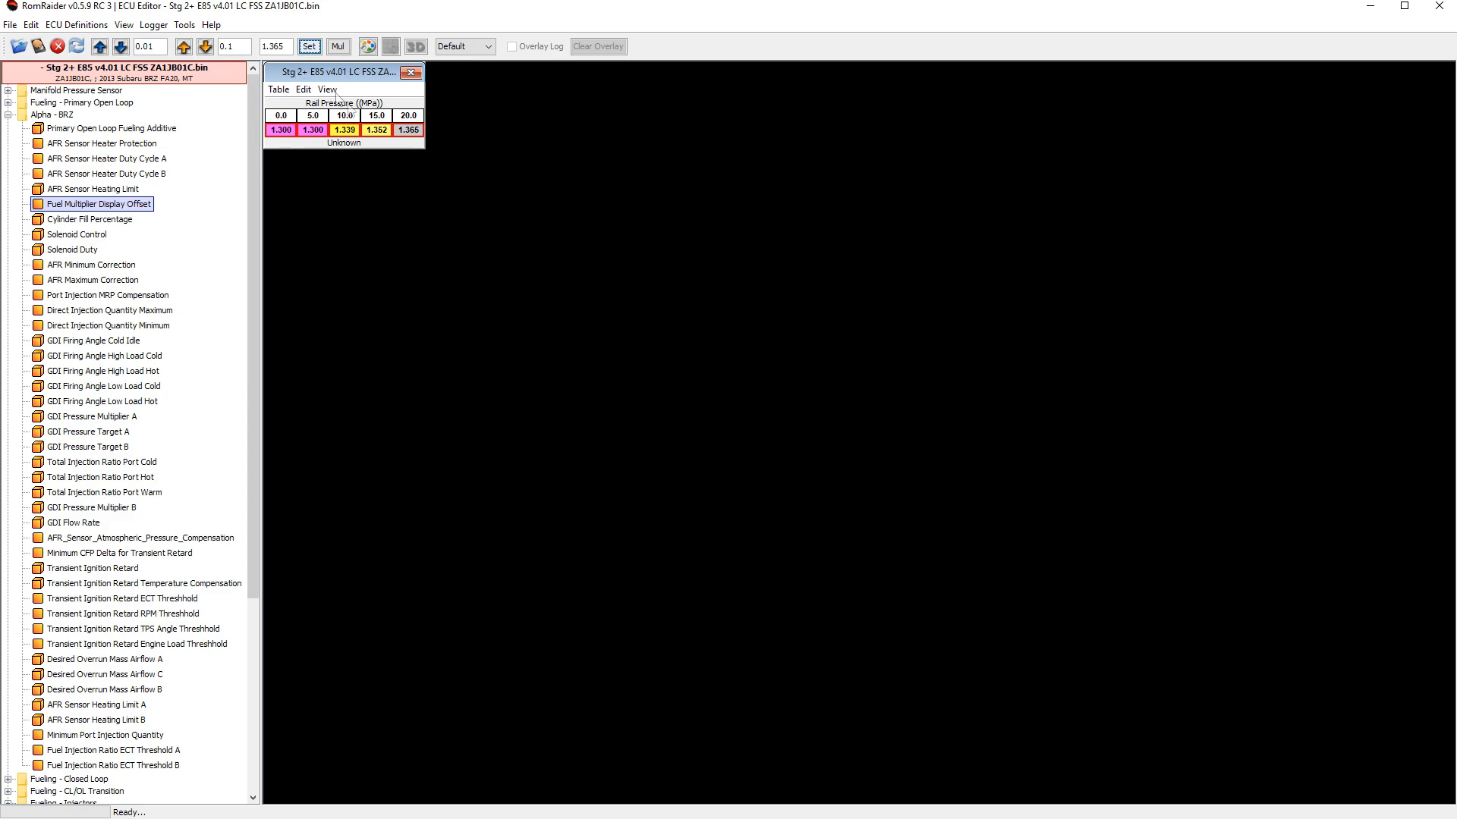
drag(344, 72, 530, 169)
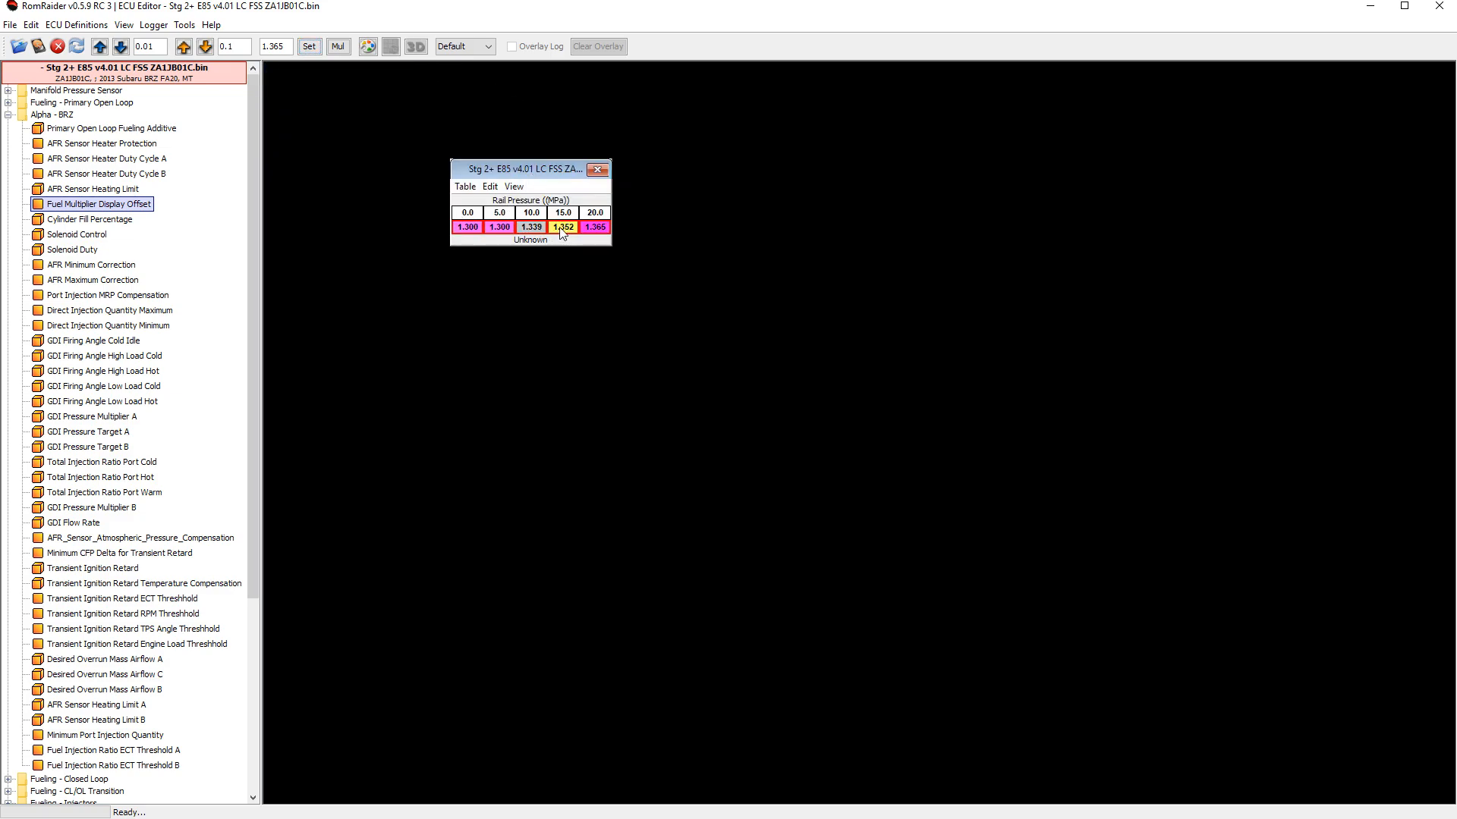
click(467, 227)
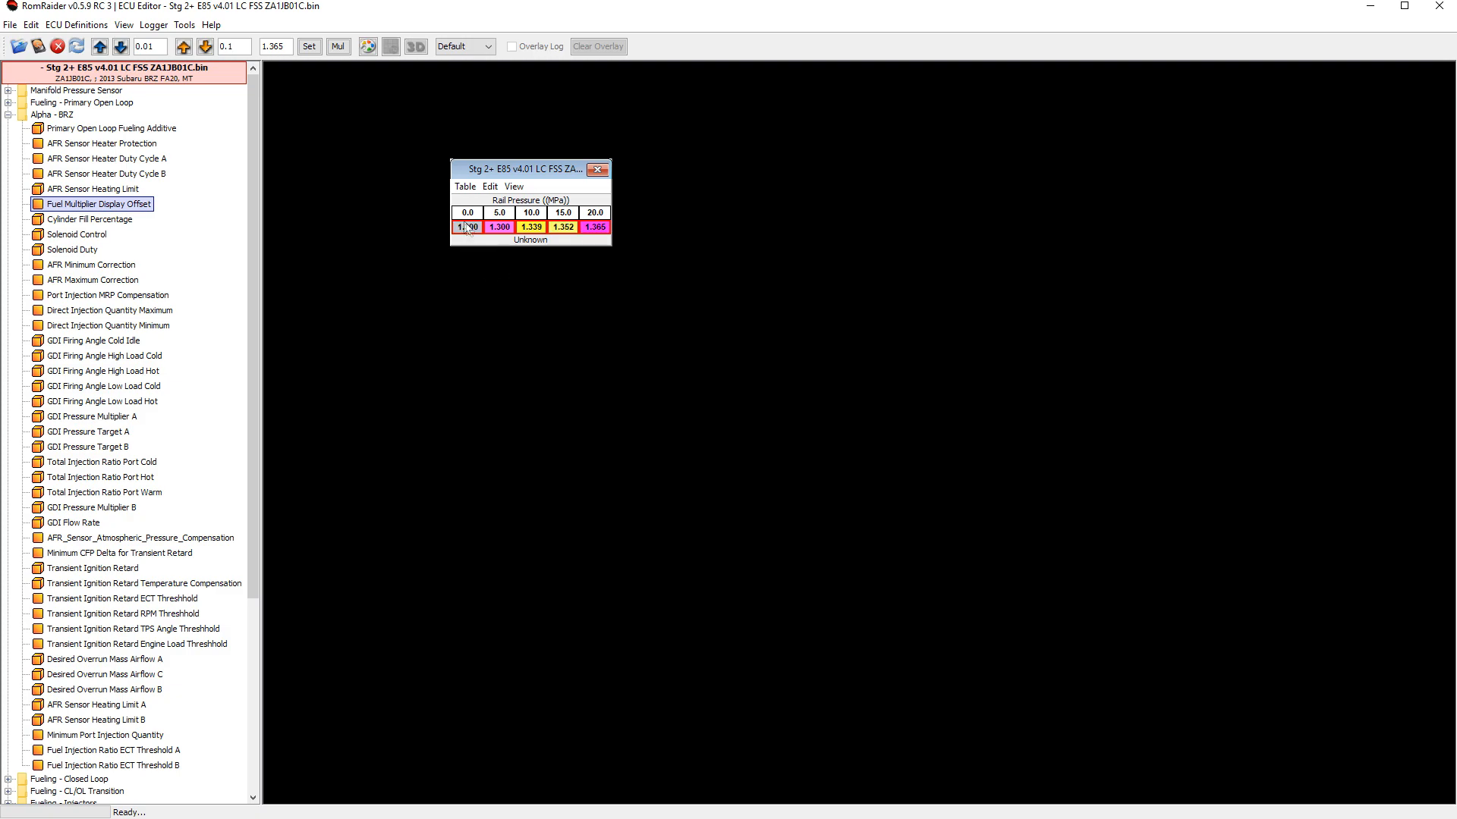
click(10, 21)
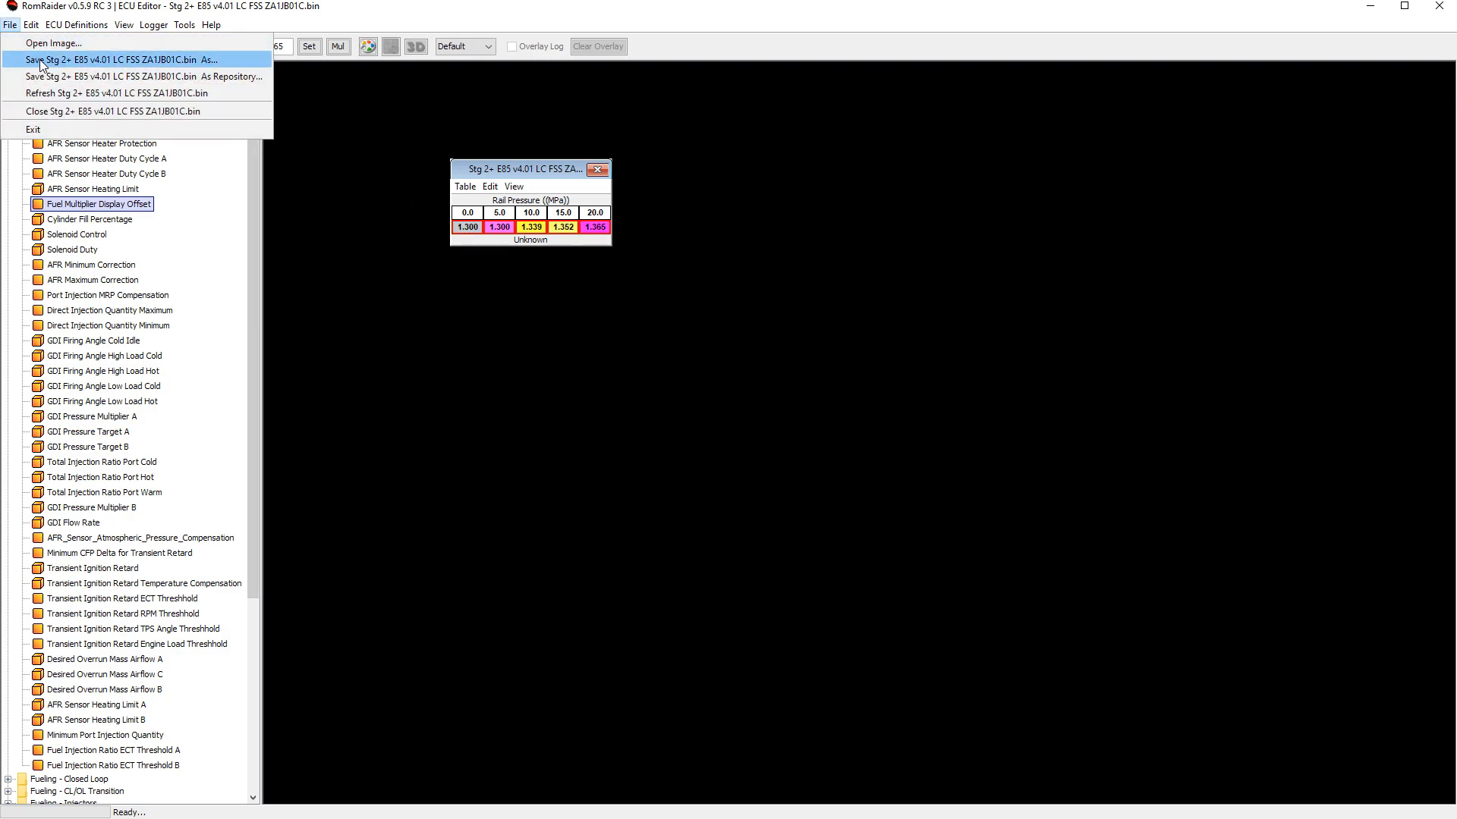
mouse_move(27, 64)
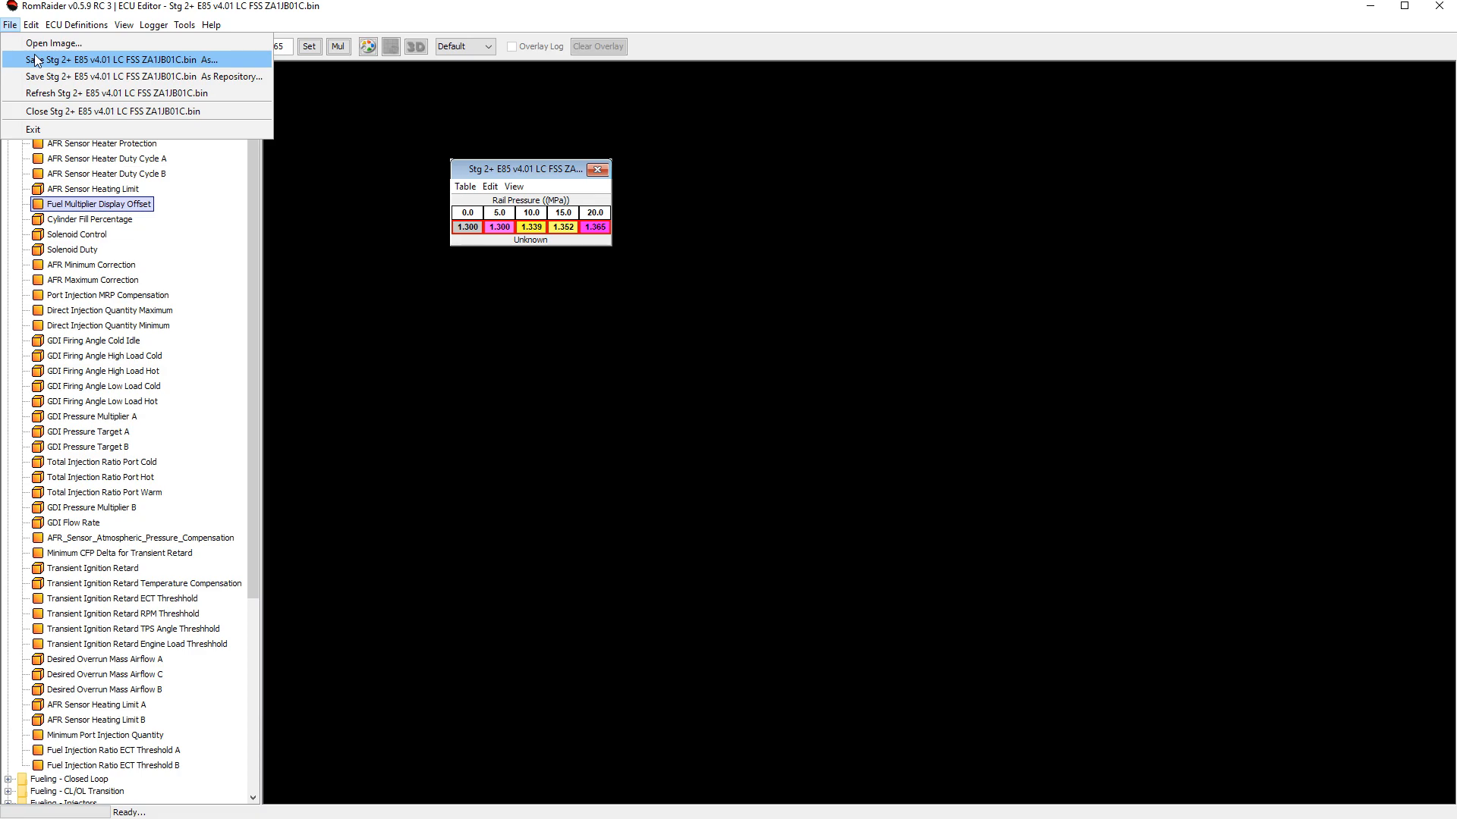